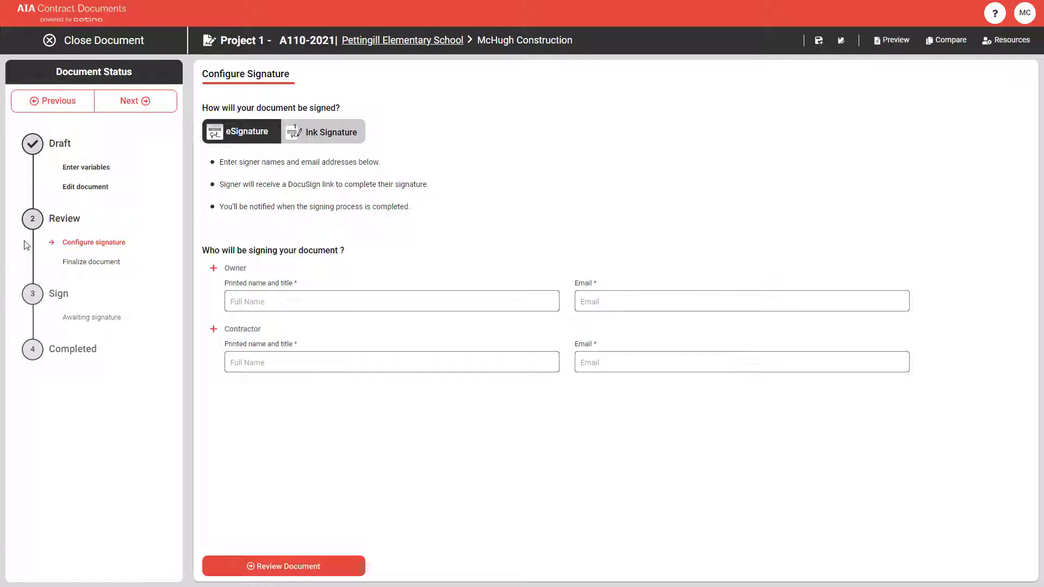
Leave the Finalize Document review and reopen the Enter variables table to fill empty fields.
click(282, 567)
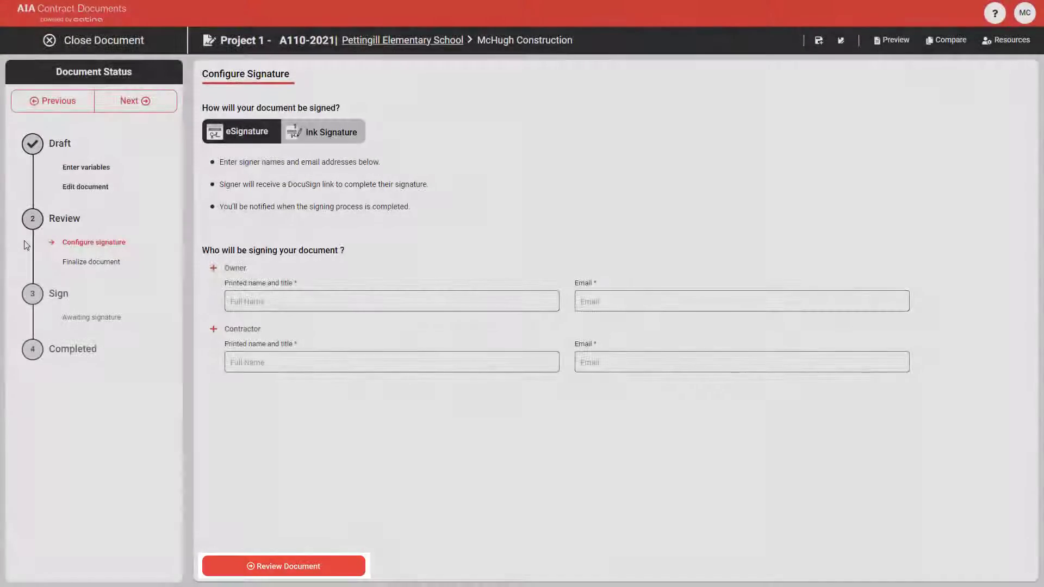
click(282, 566)
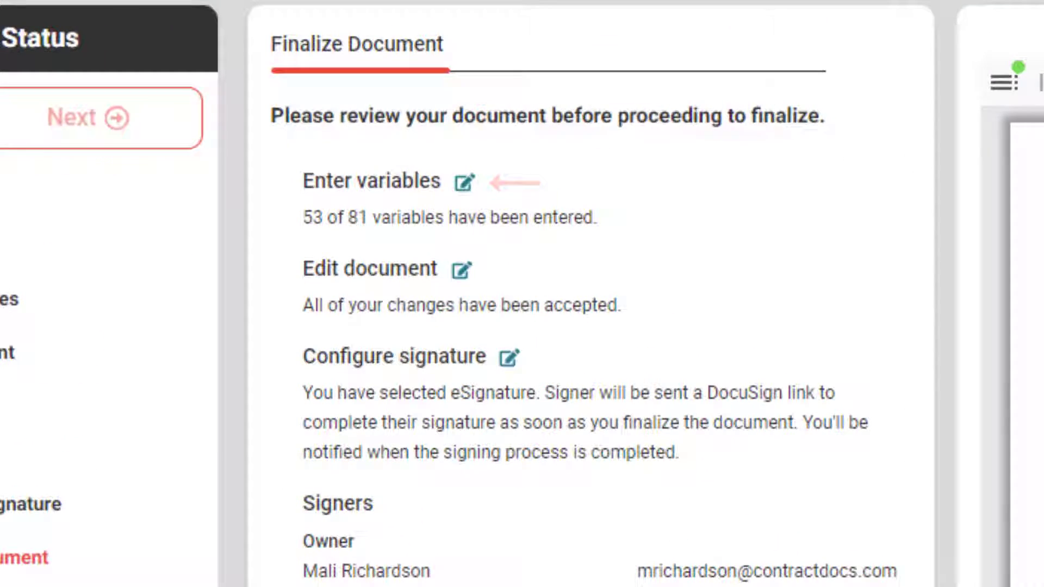
click(464, 181)
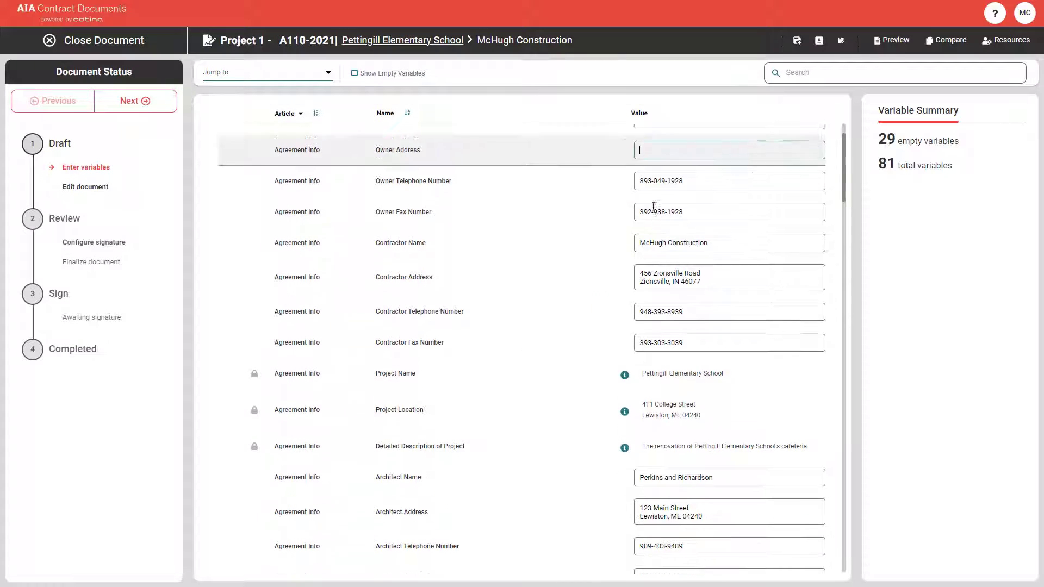
Enter '193 Main Street' as the owner address and return to the Finalize Document review.
text(193)
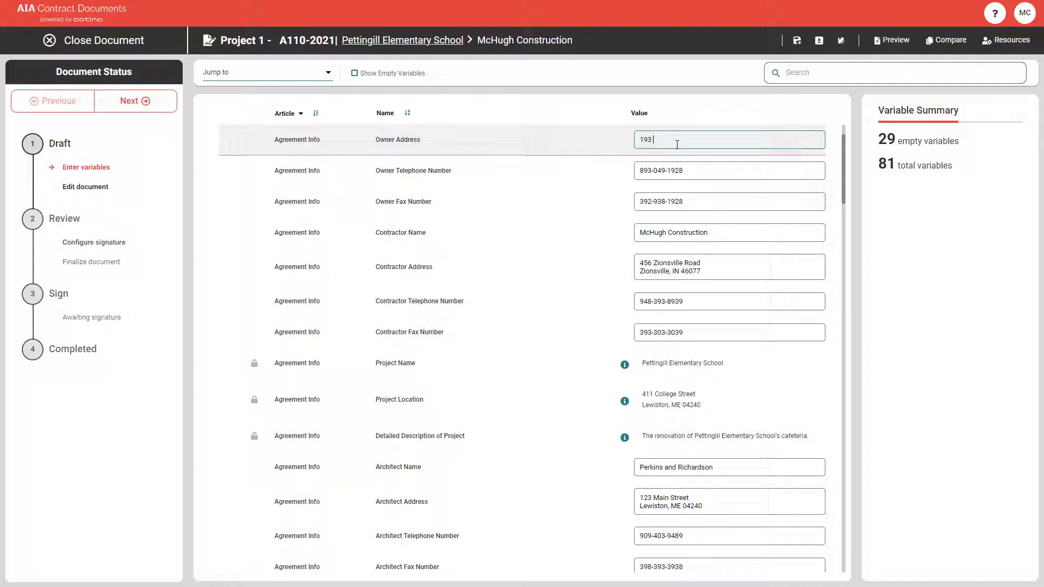
text(Main Street)
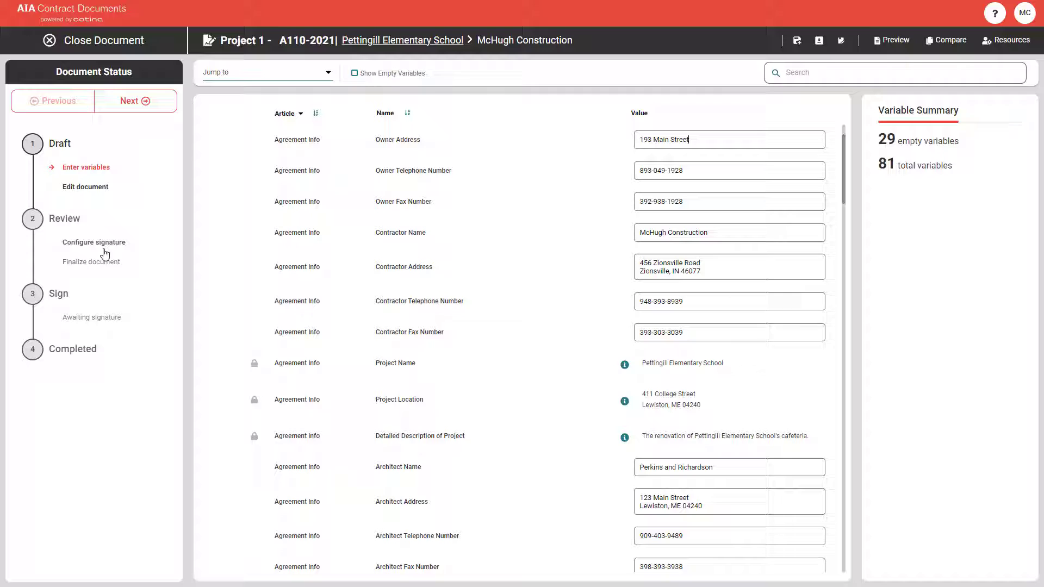
click(93, 241)
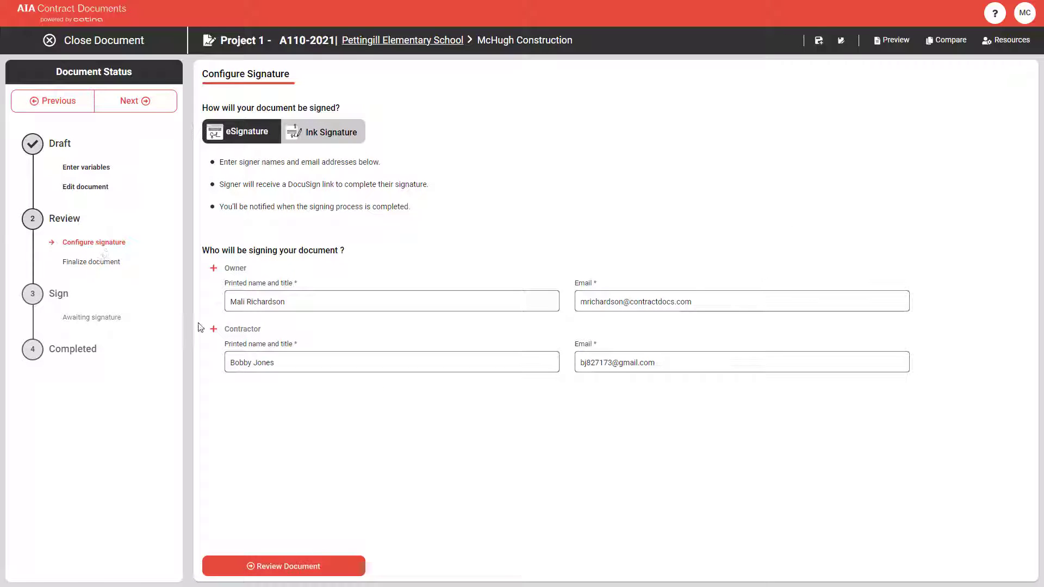
click(282, 566)
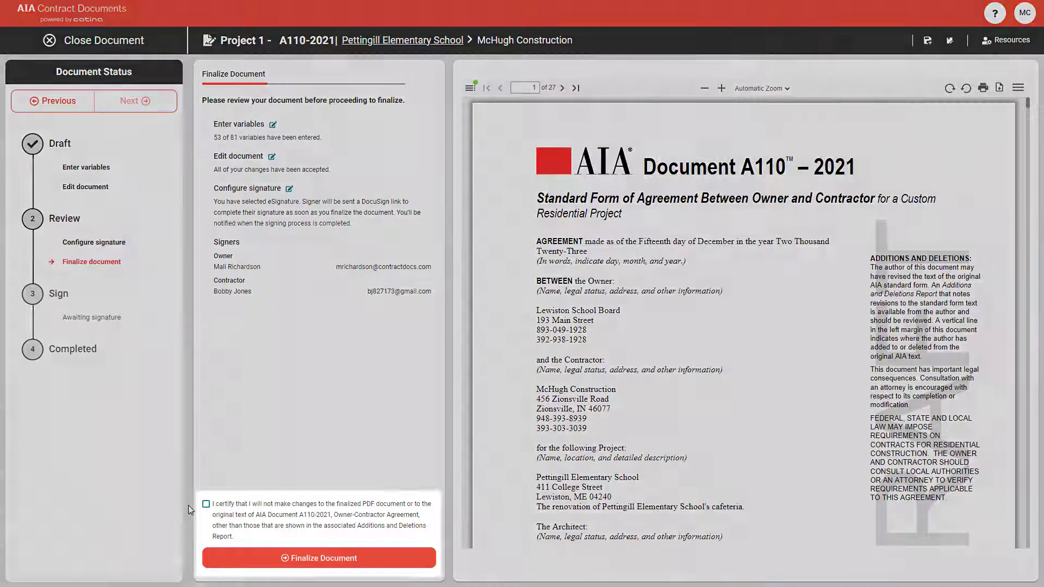
Certify the agreement text won't change and finalize the A110-2021 agreement for signatures.
click(206, 504)
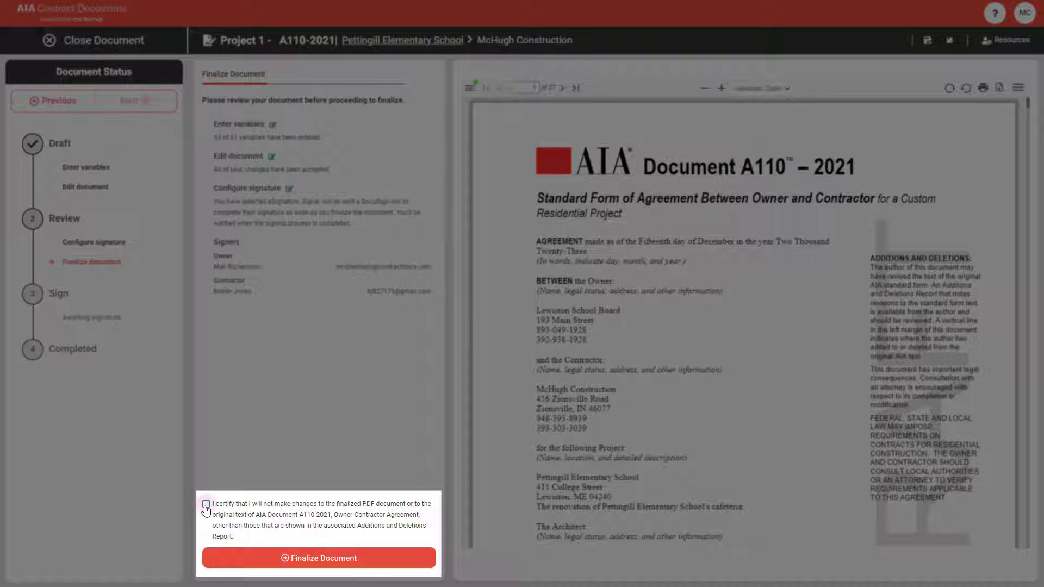
click(205, 503)
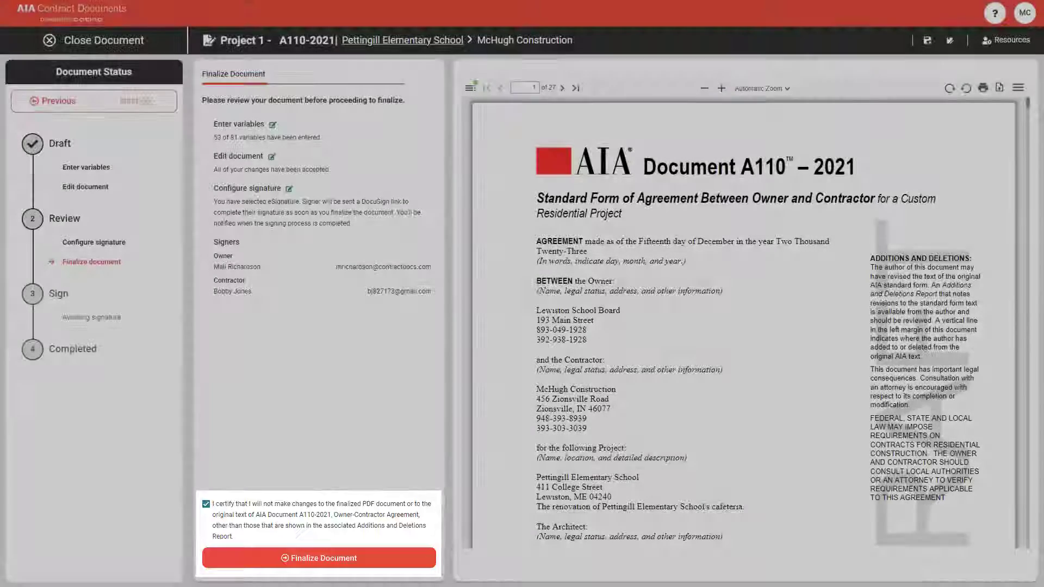
click(318, 558)
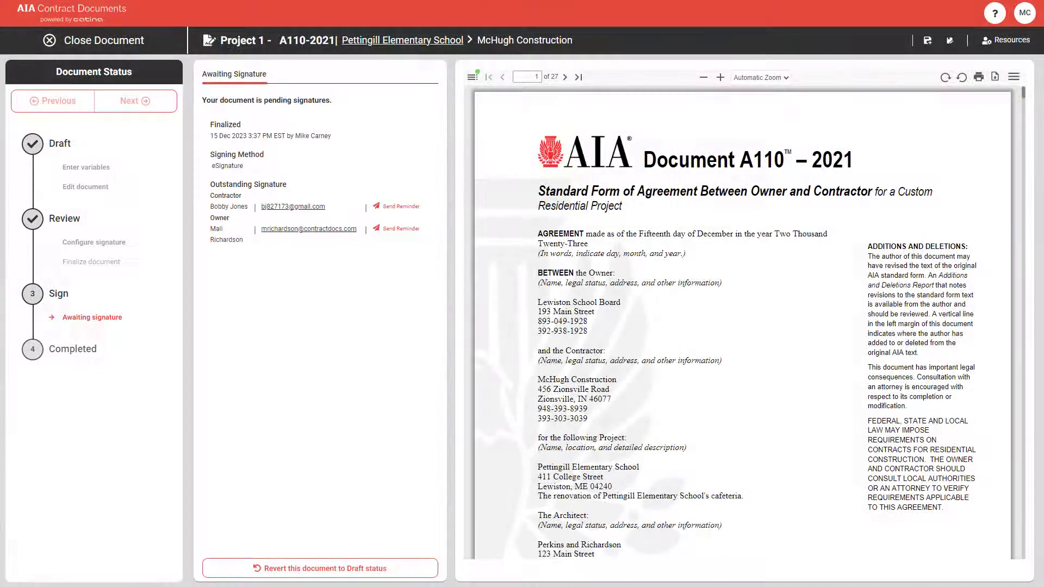
Confirm finalizing so the agreement awaits contractor and owner signatures.
click(320, 568)
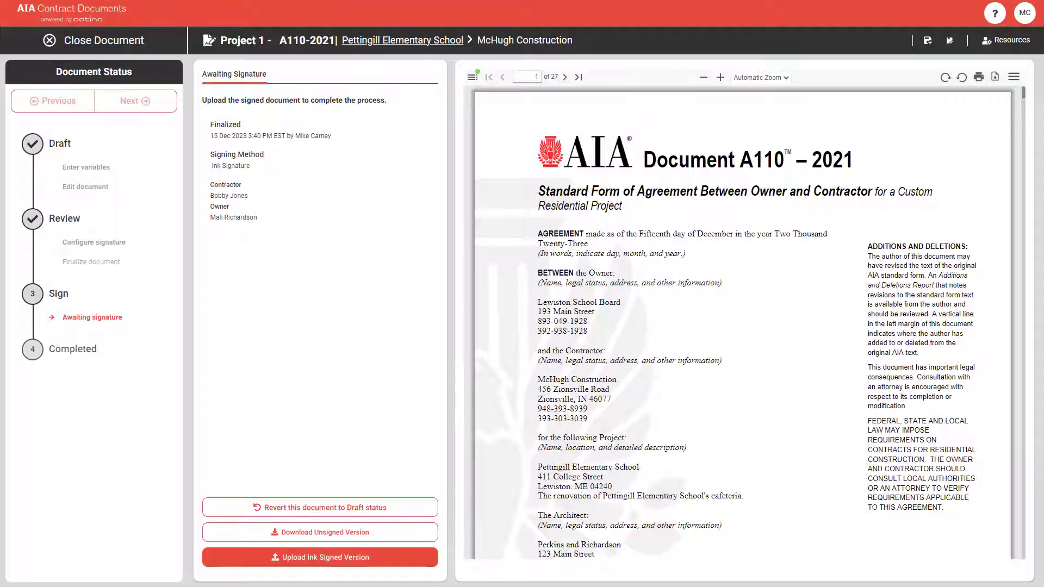
Start uploading the ink-signed version of the A110-2021 agreement.
click(320, 558)
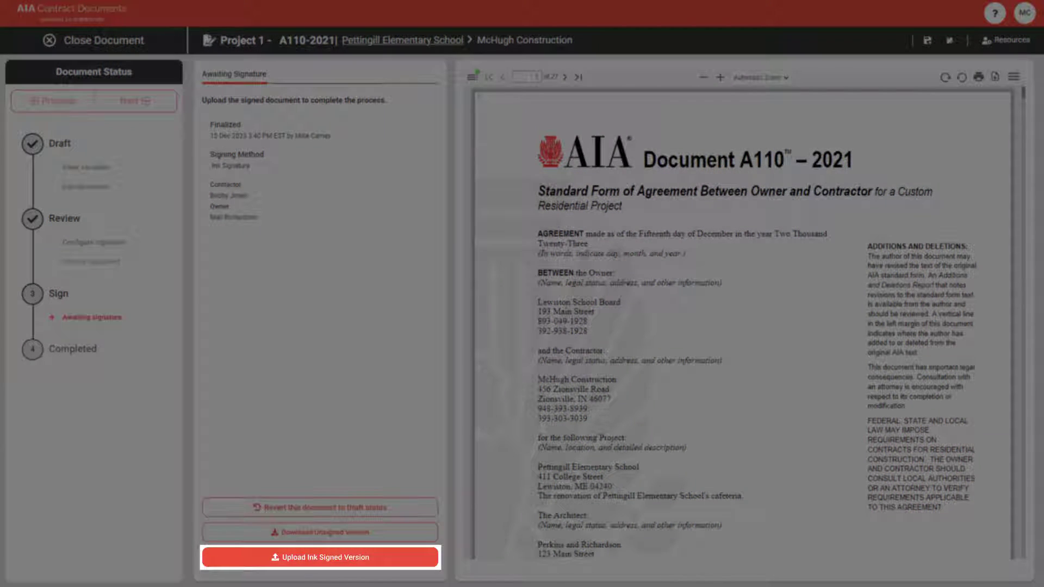